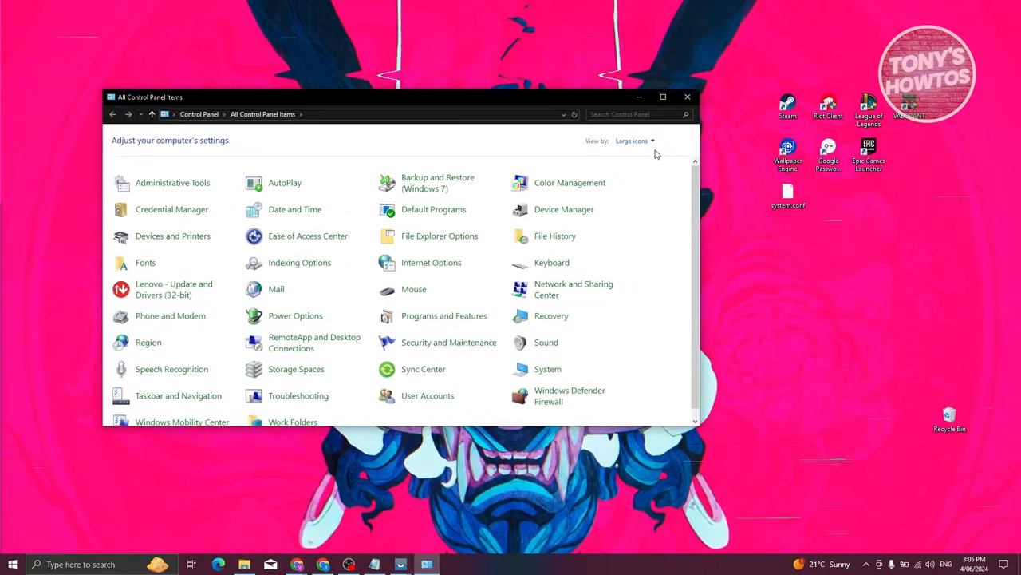
Switch the Control Panel view to Large icons to list every item.
click(639, 154)
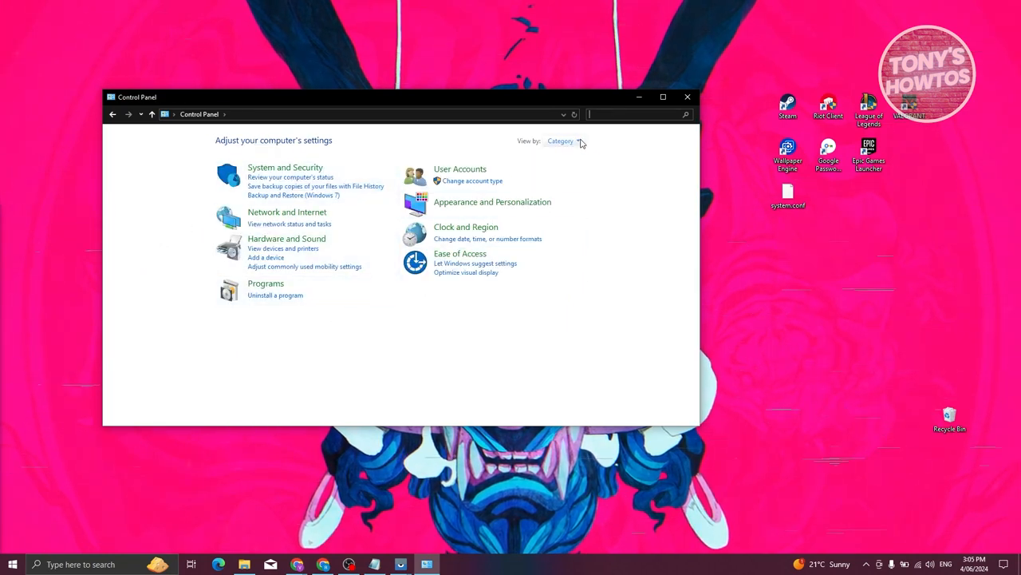
mouse_move(529, 148)
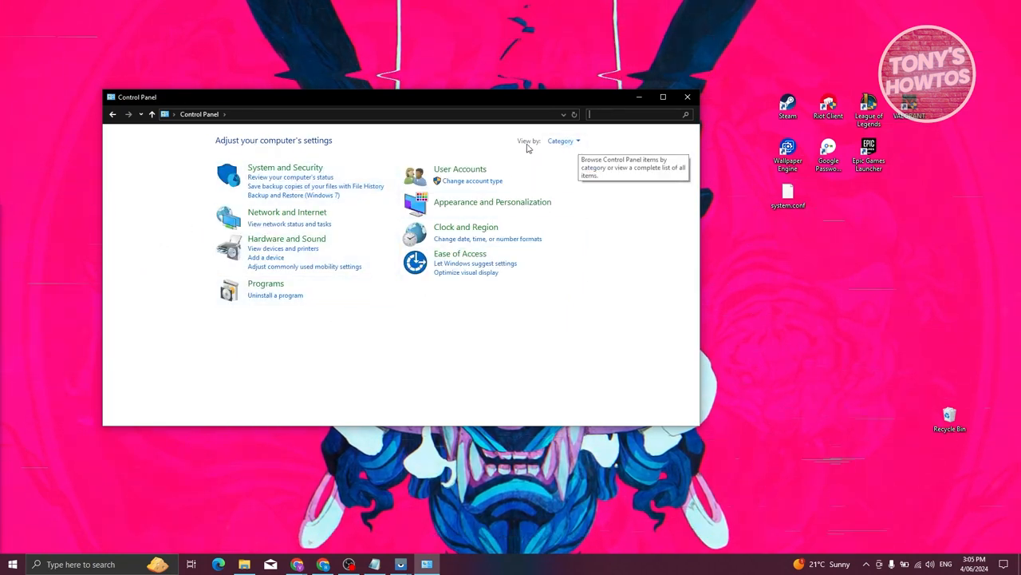
click(564, 141)
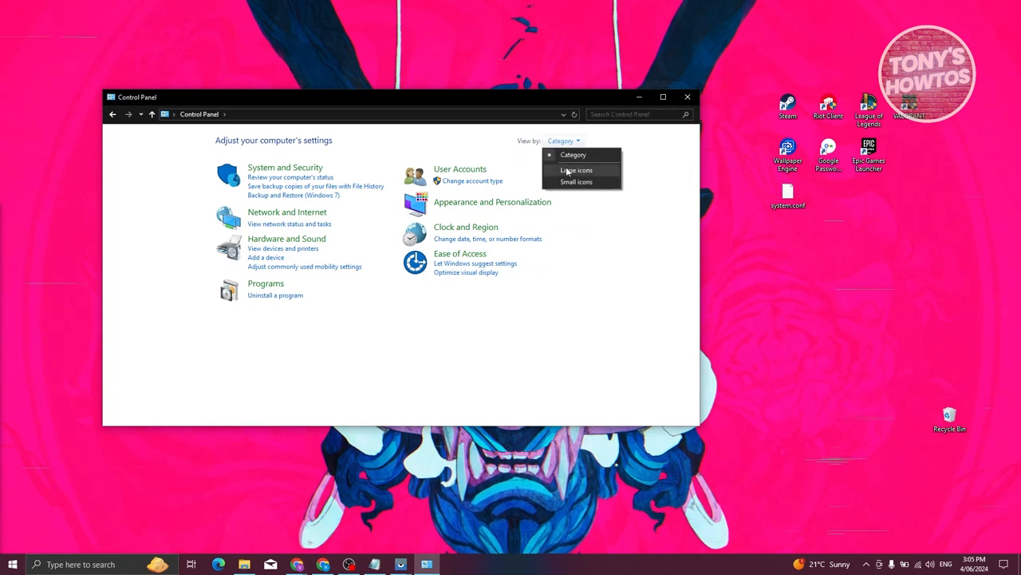
click(576, 169)
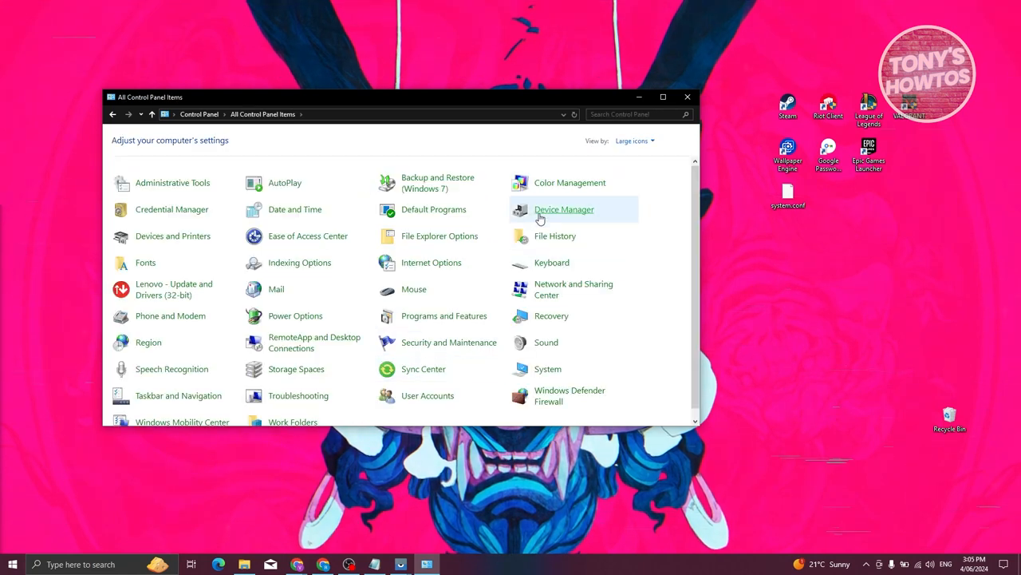
mouse_move(171, 209)
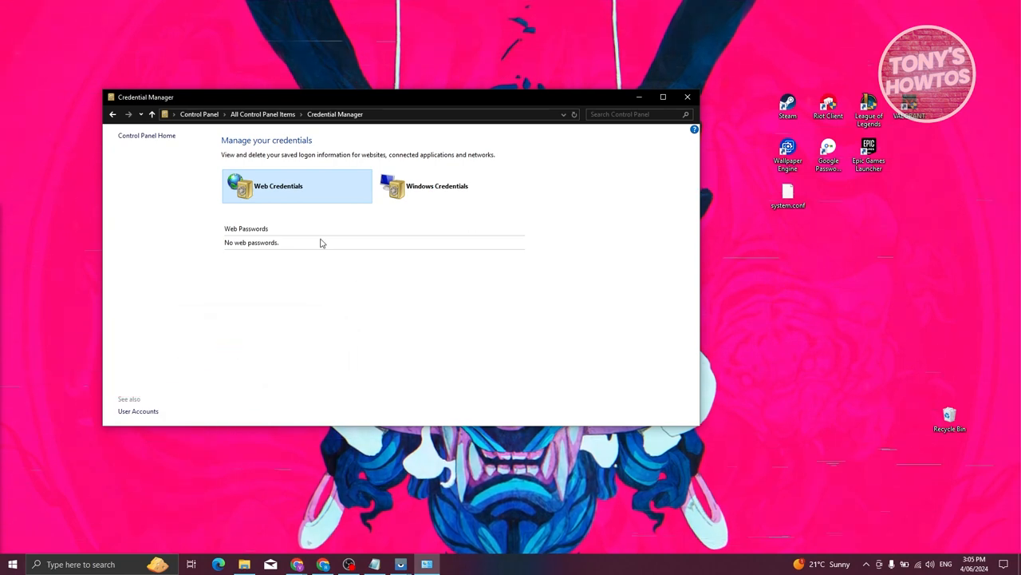
mouse_move(311, 288)
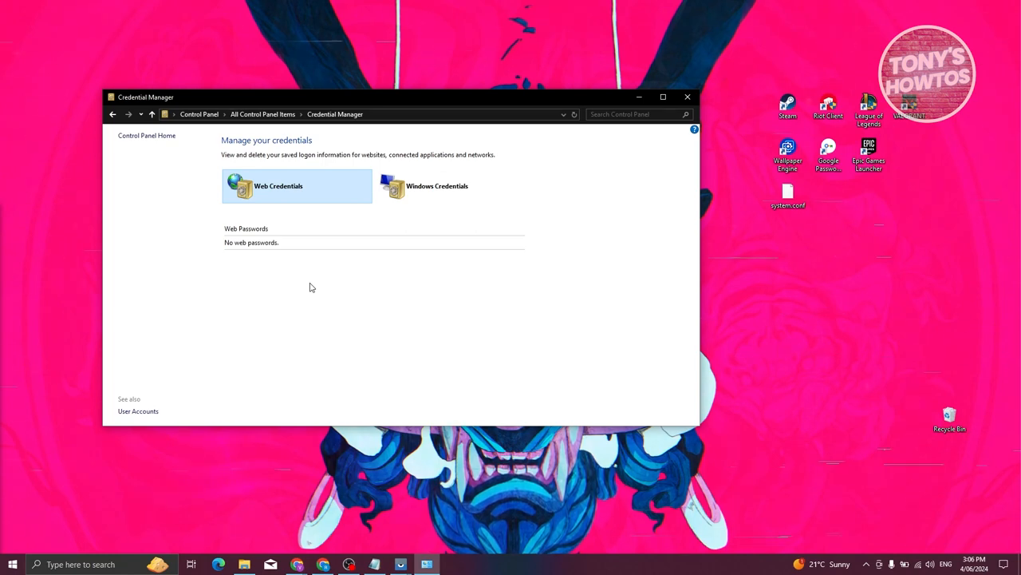
Select Windows Credentials in Credential Manager to list the three generic credentials.
click(436, 185)
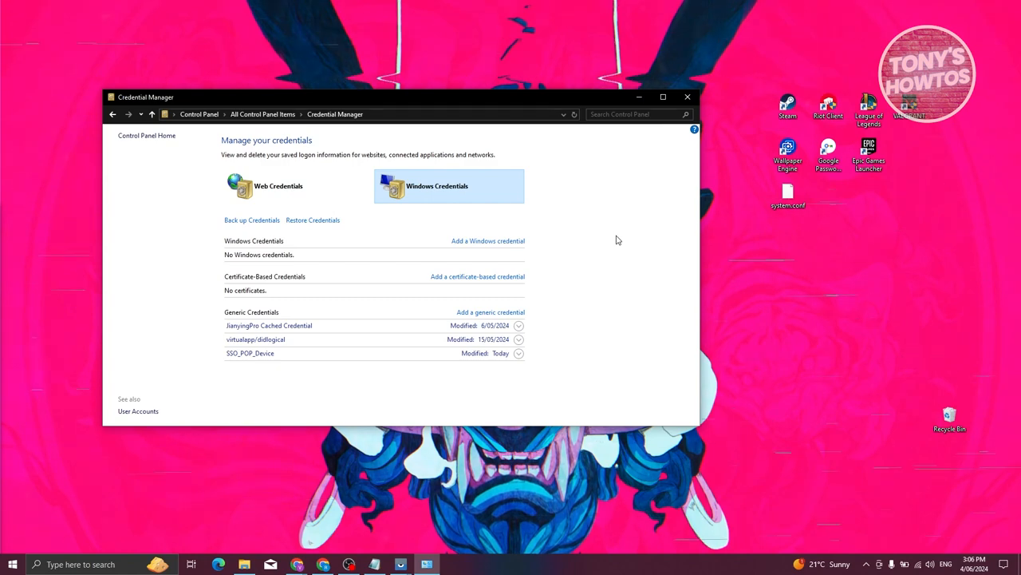
mouse_move(446, 250)
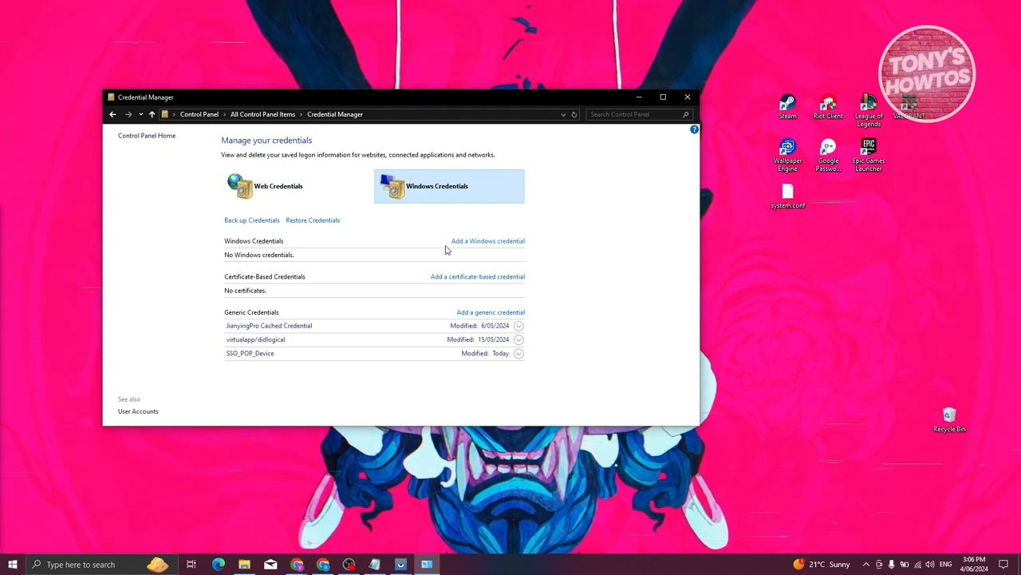